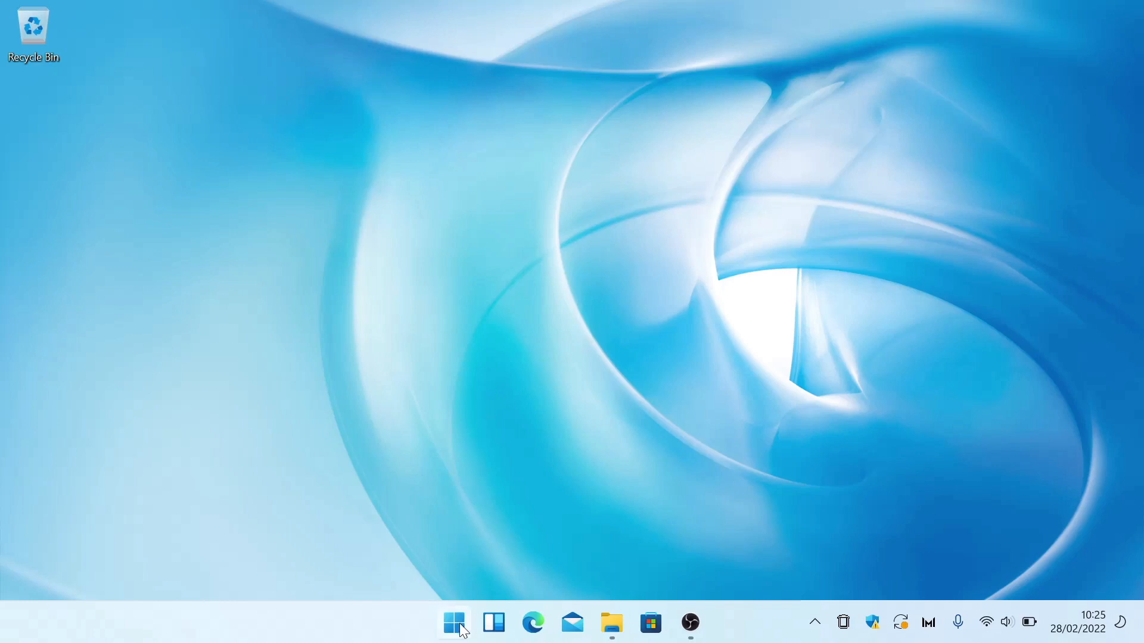
# Launch Windows Terminal from the Start button's quick link menu.
pyautogui.rightClick(452, 623)
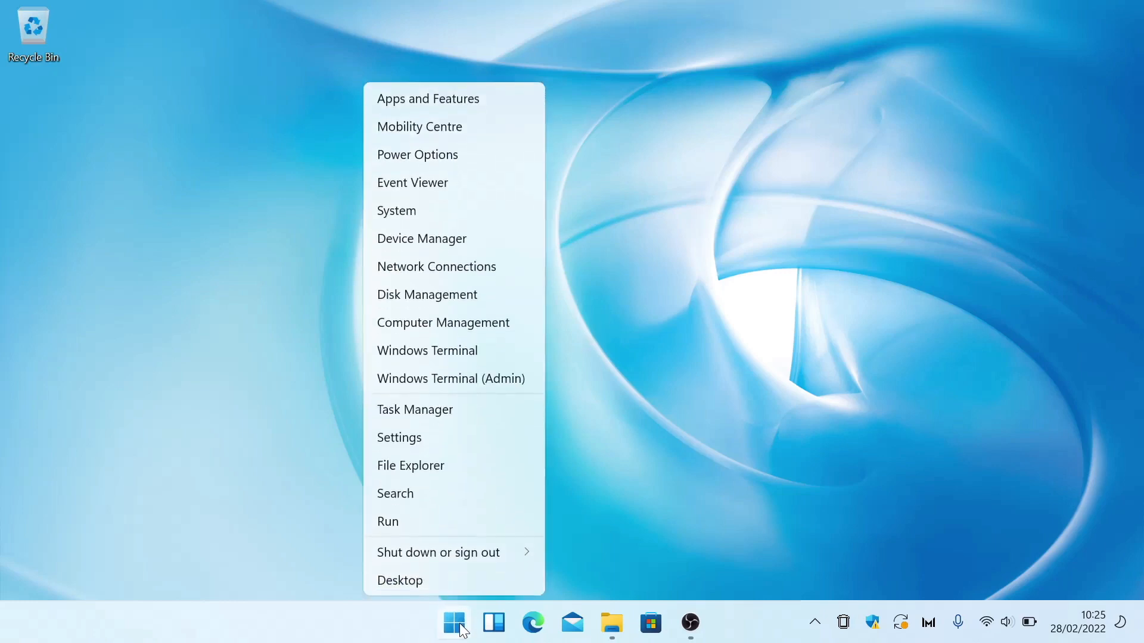
pyautogui.moveTo(426, 350)
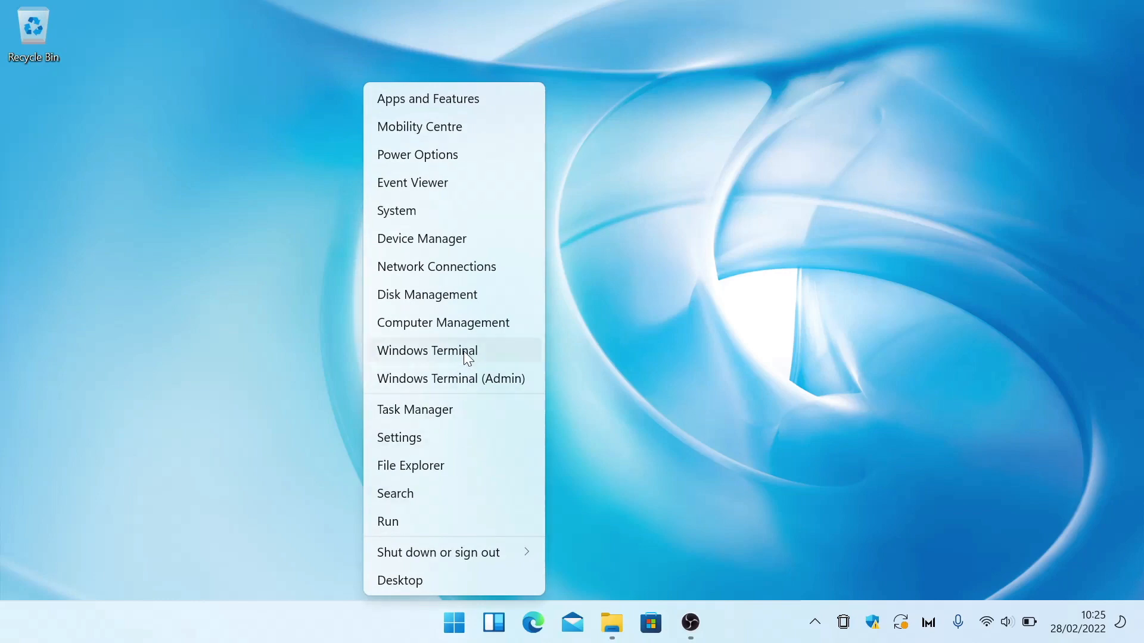
pyautogui.click(426, 350)
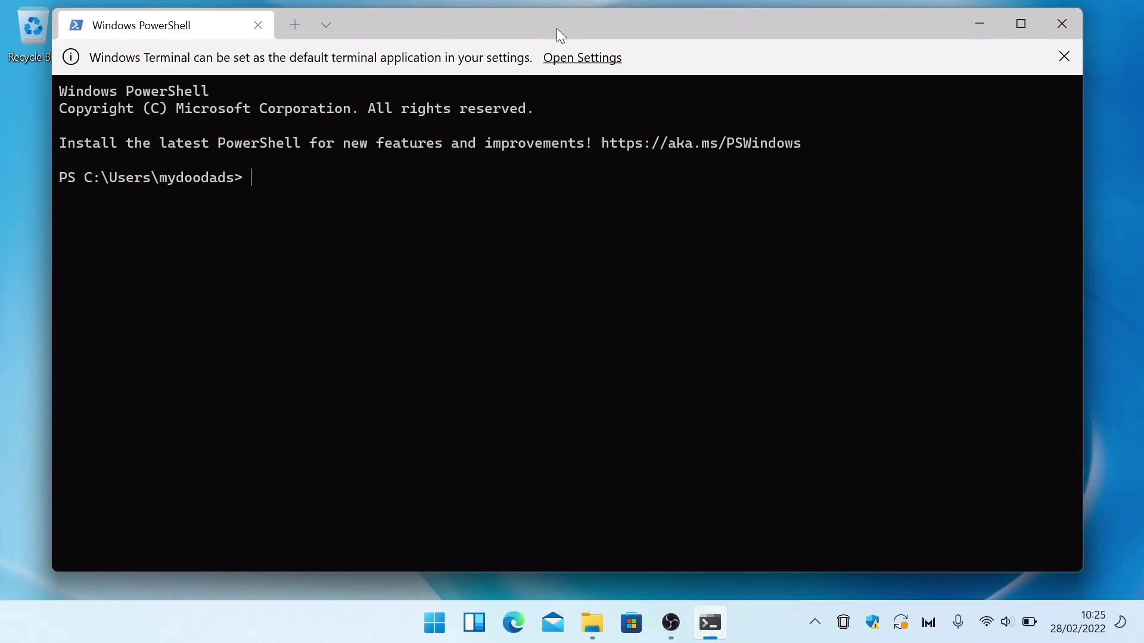
pyautogui.moveTo(651, 239)
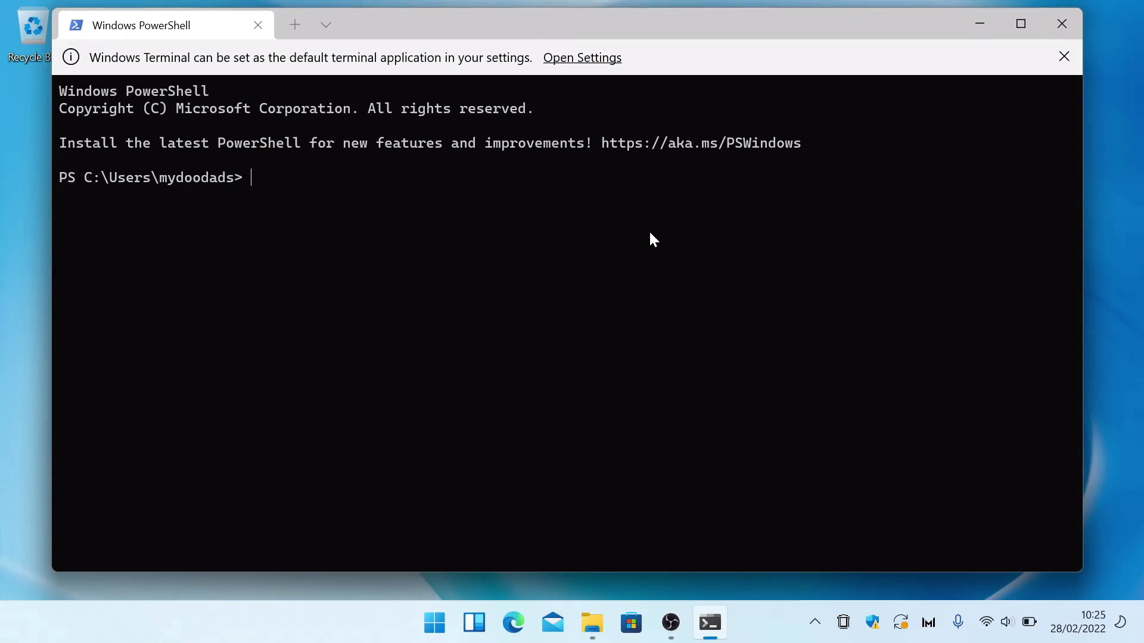
# Run the Get-WmiObject SoftwareLicensingService query to print the OA3xOriginalProductKey.
pyautogui.write("(Get-WmiObject -query 'select * from SoftwareLicensingService').OA3xOriginalProductKey")
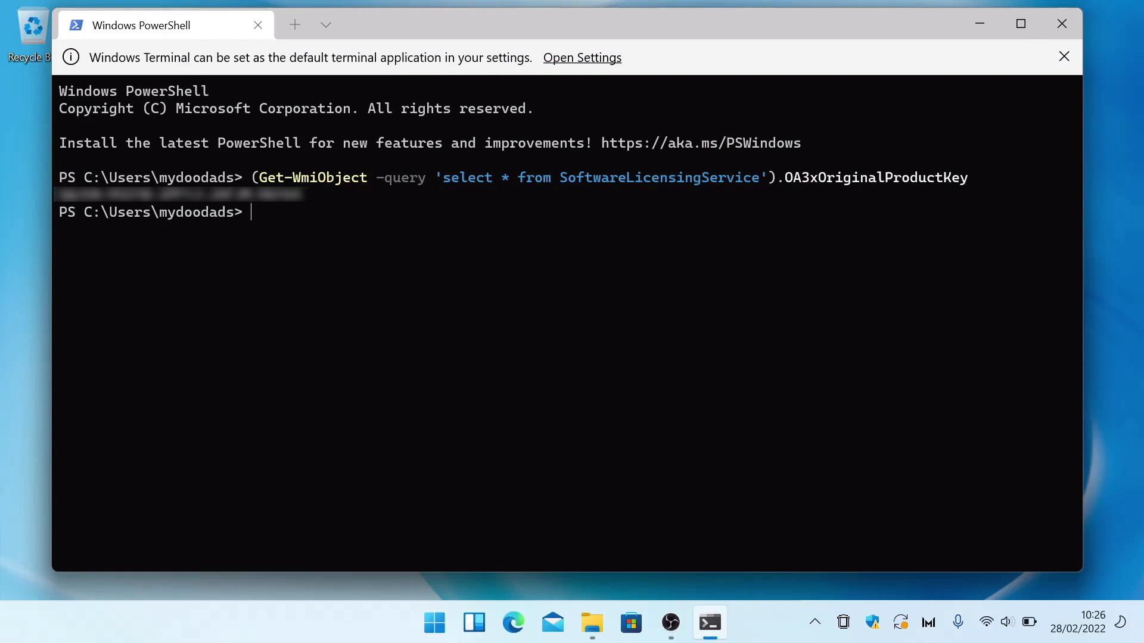
# End the PowerShell session with the exit command.
pyautogui.write('exit')
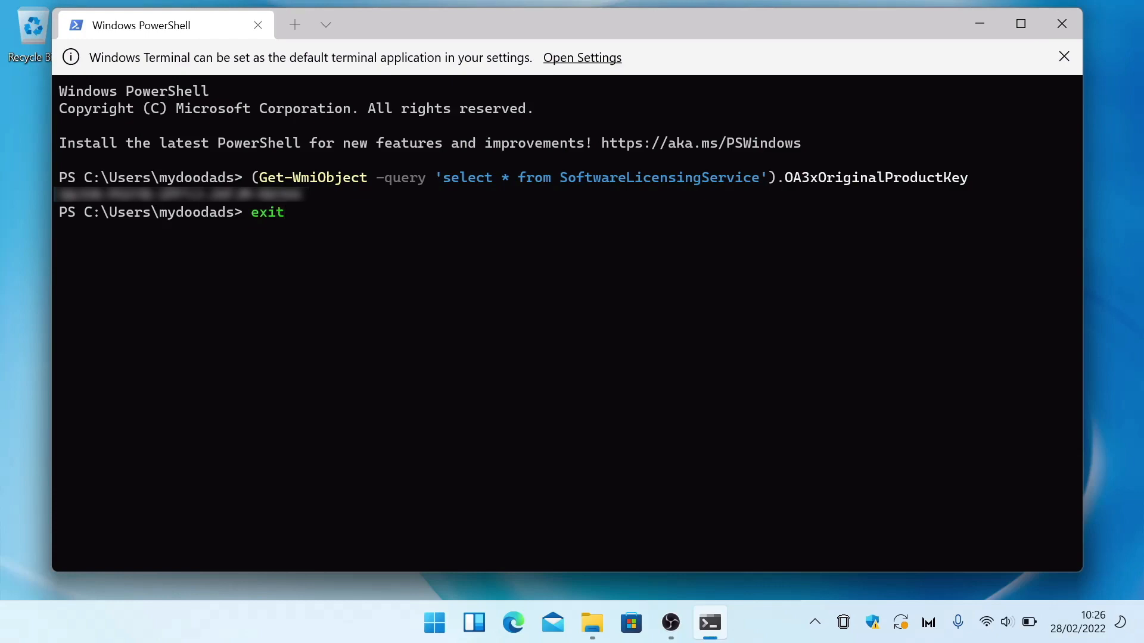